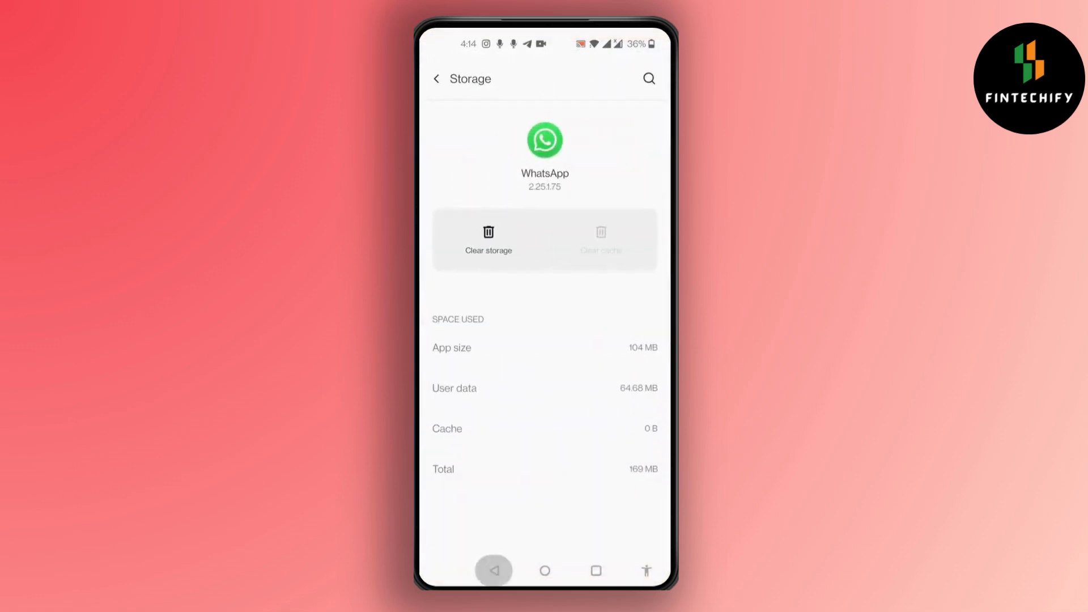
Step: Go back from WhatsApp's cleared storage details (cache 0 B) to its App info page
left_click(437, 78)
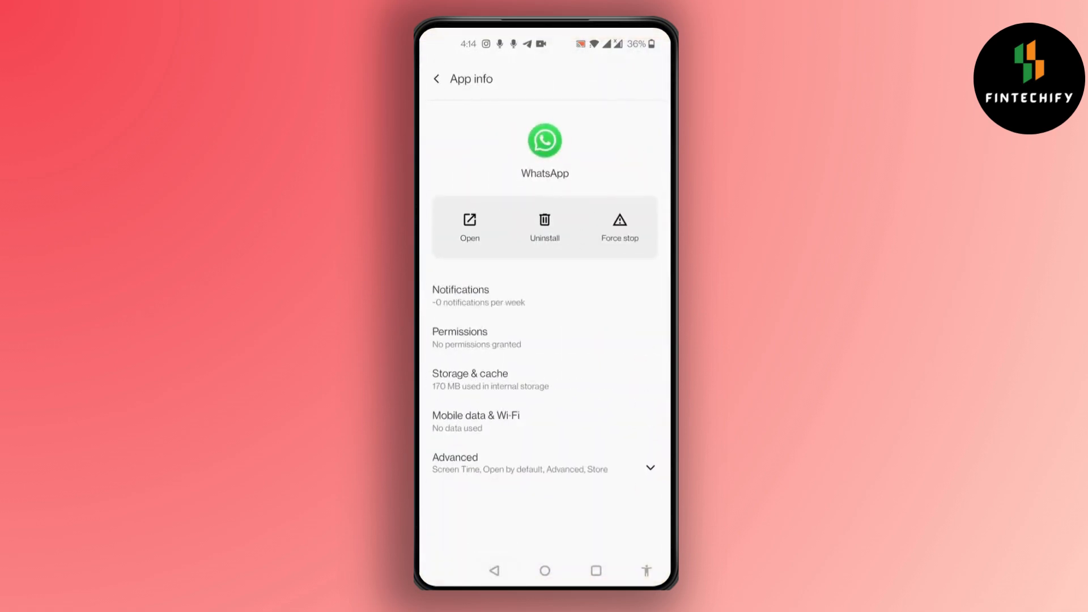